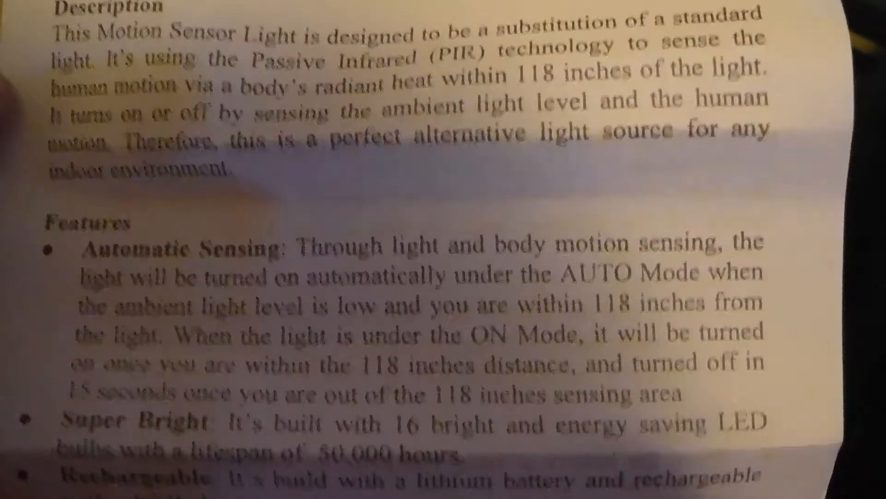
pyautogui.scroll(-3)
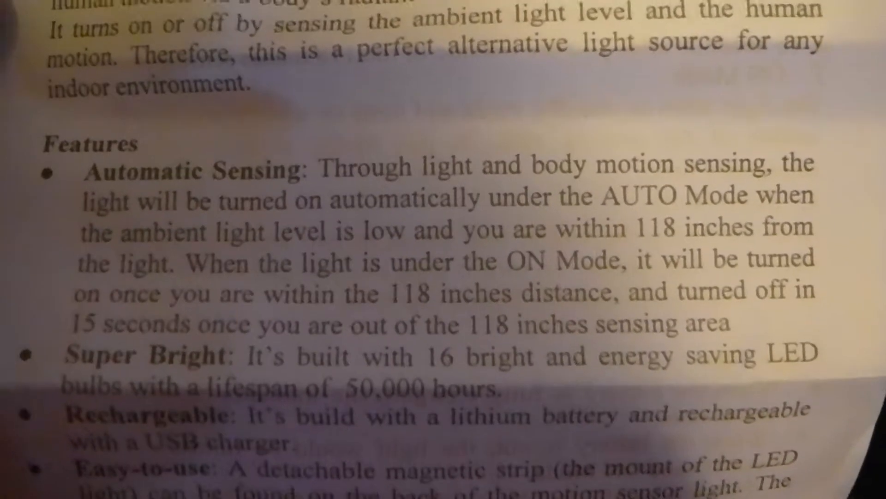
pyautogui.scroll(-3)
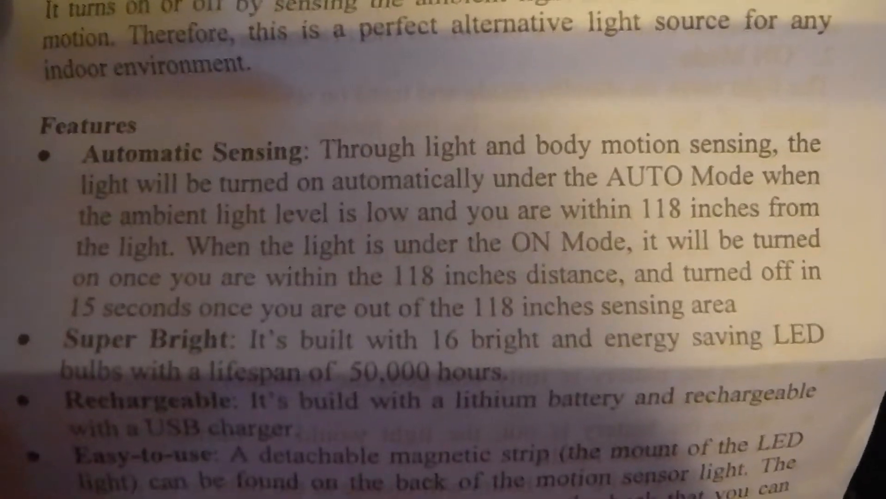